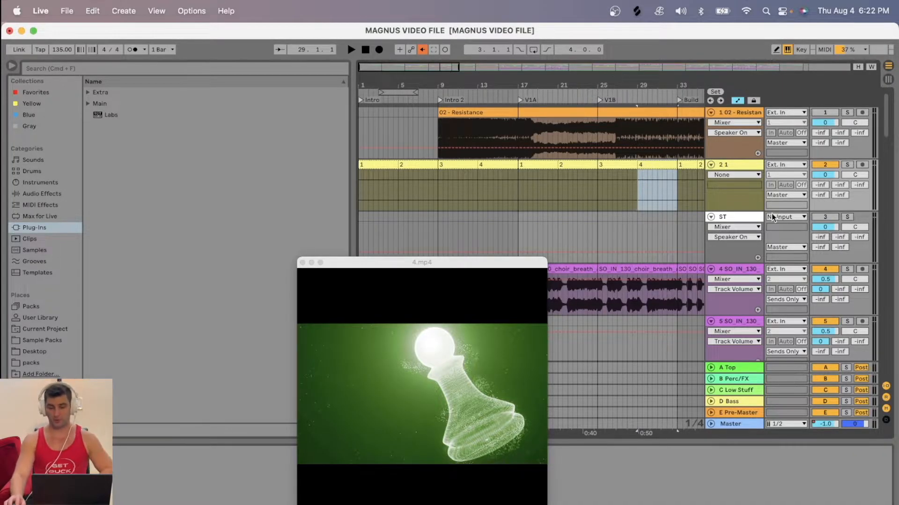
- Insert a new empty audio track below track 2, appearing as '3 Audio'
right_click(721, 164)
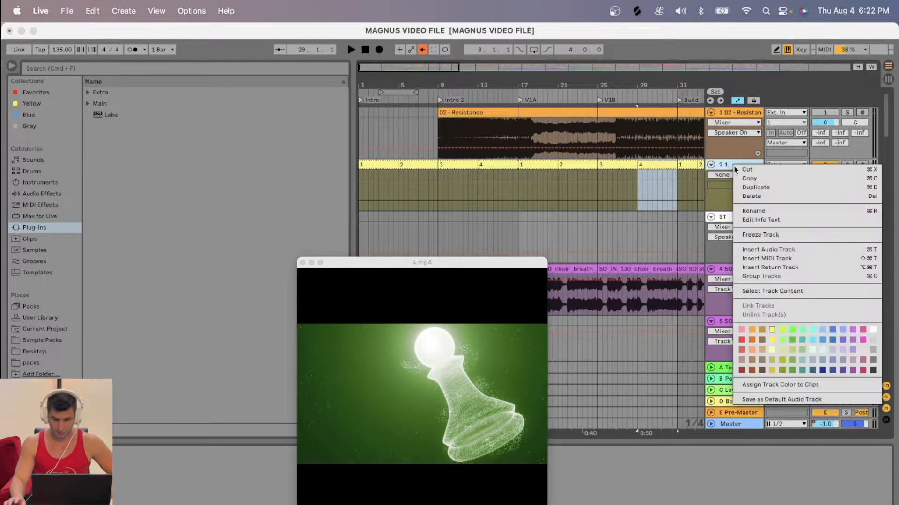
click(768, 249)
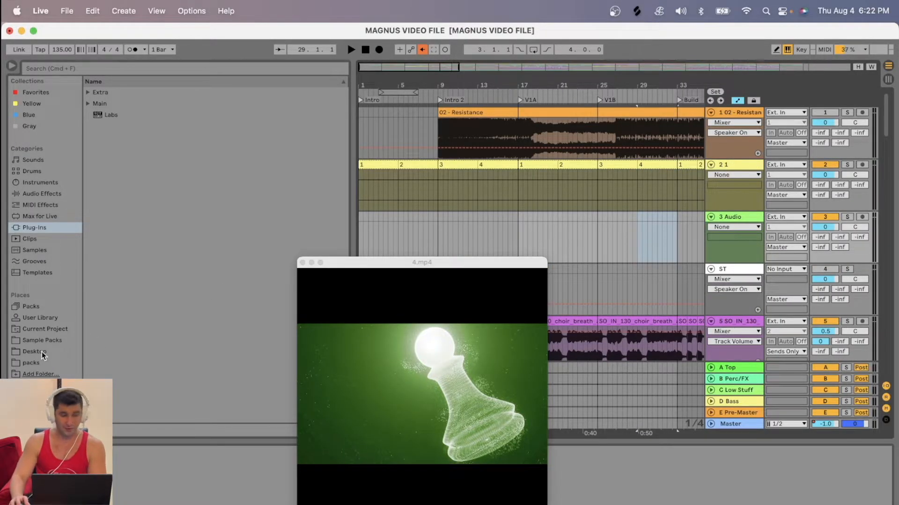
- Bring Video.mp4 from the Desktop into the Arrangement as a clip on track '2 Video'
click(34, 351)
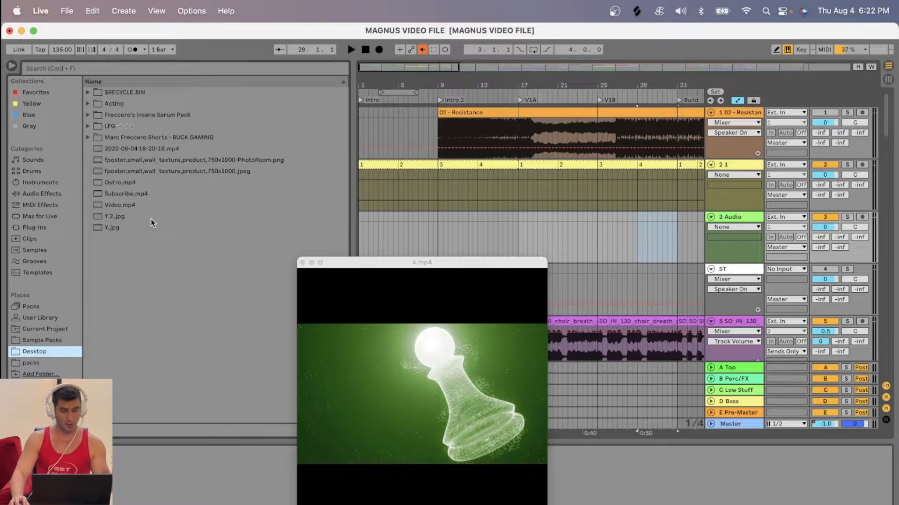
click(120, 205)
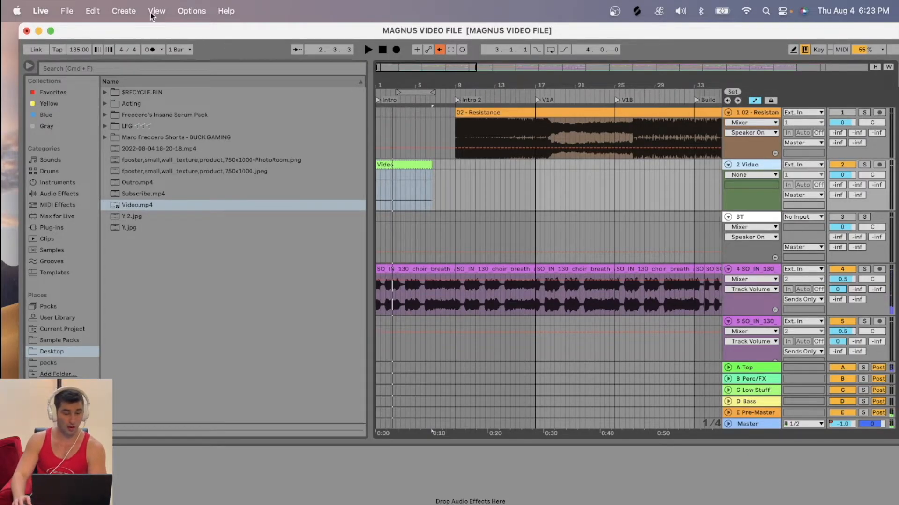
- Show the Video Window so the Video.mp4 footage plays on screen
click(156, 10)
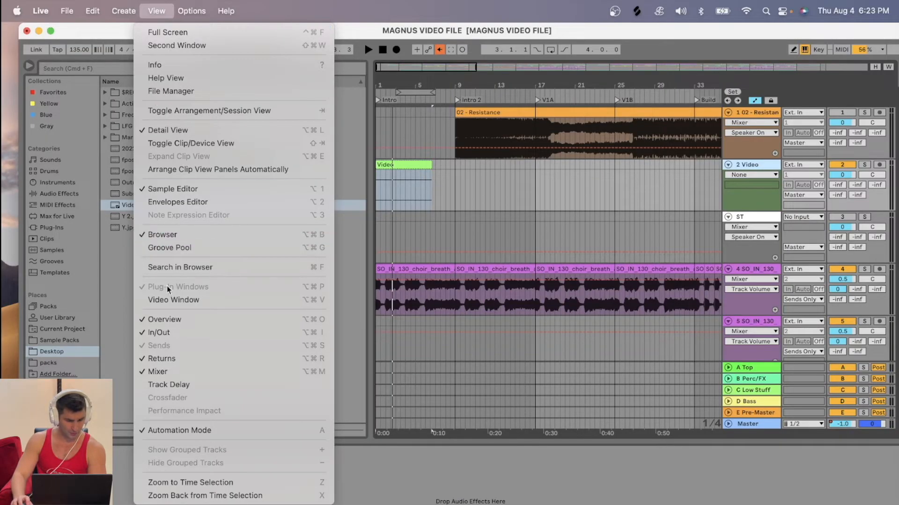
click(174, 300)
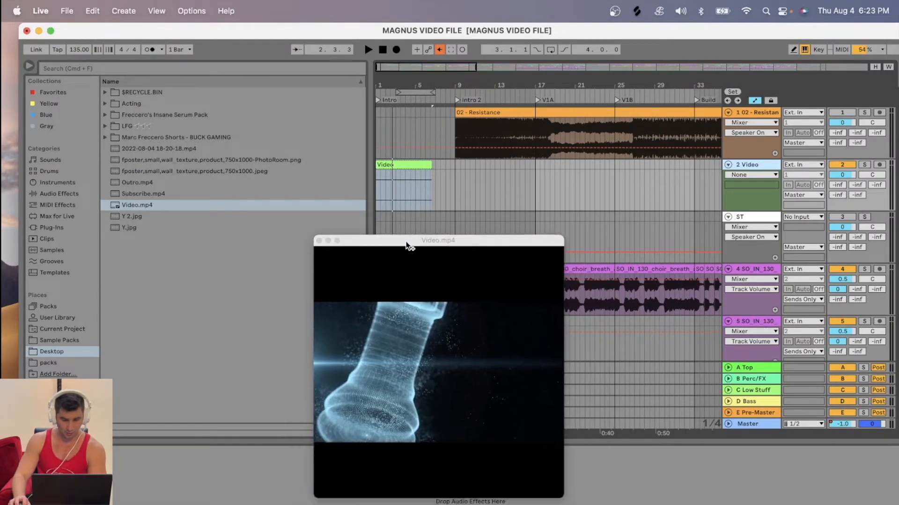